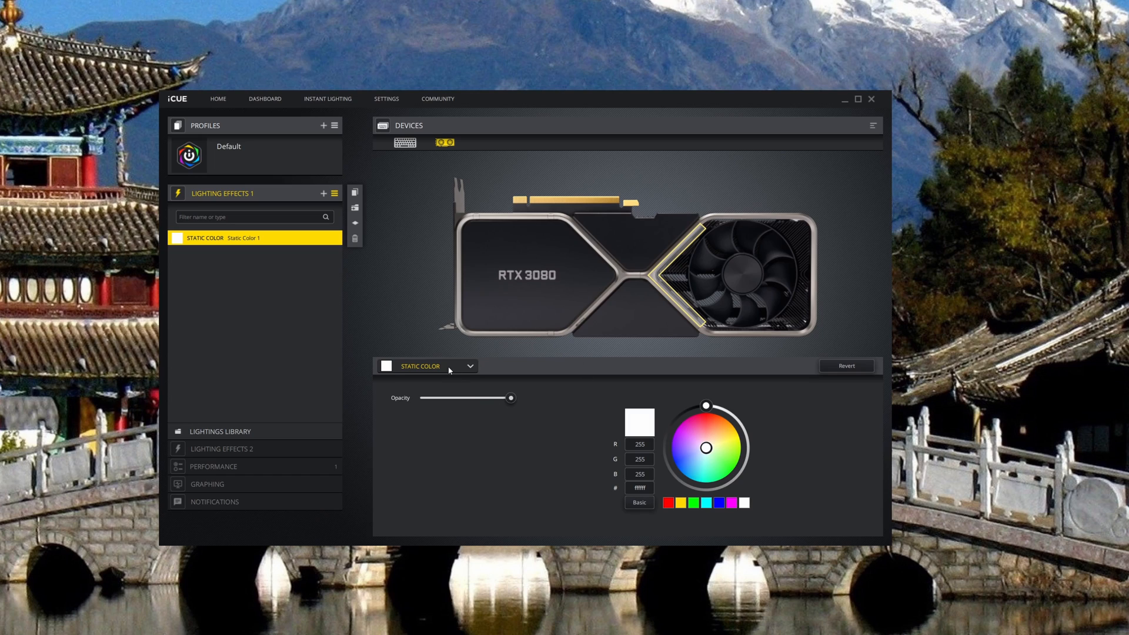
- Bring up the list of lighting effect types for the RTX 3080
click(426, 365)
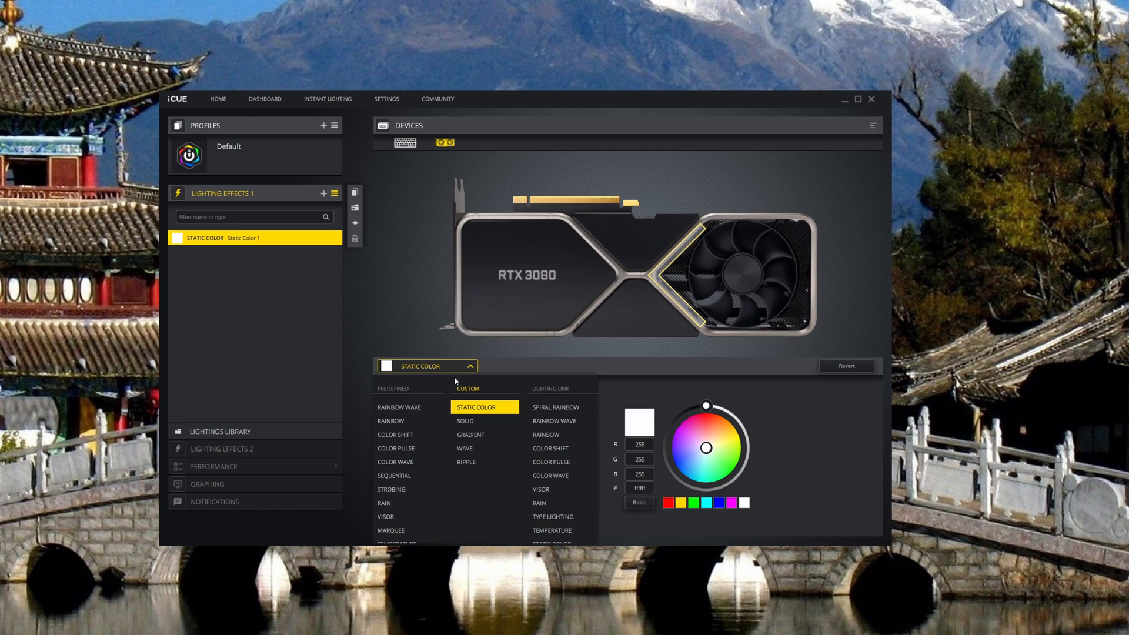
mouse_move(447, 376)
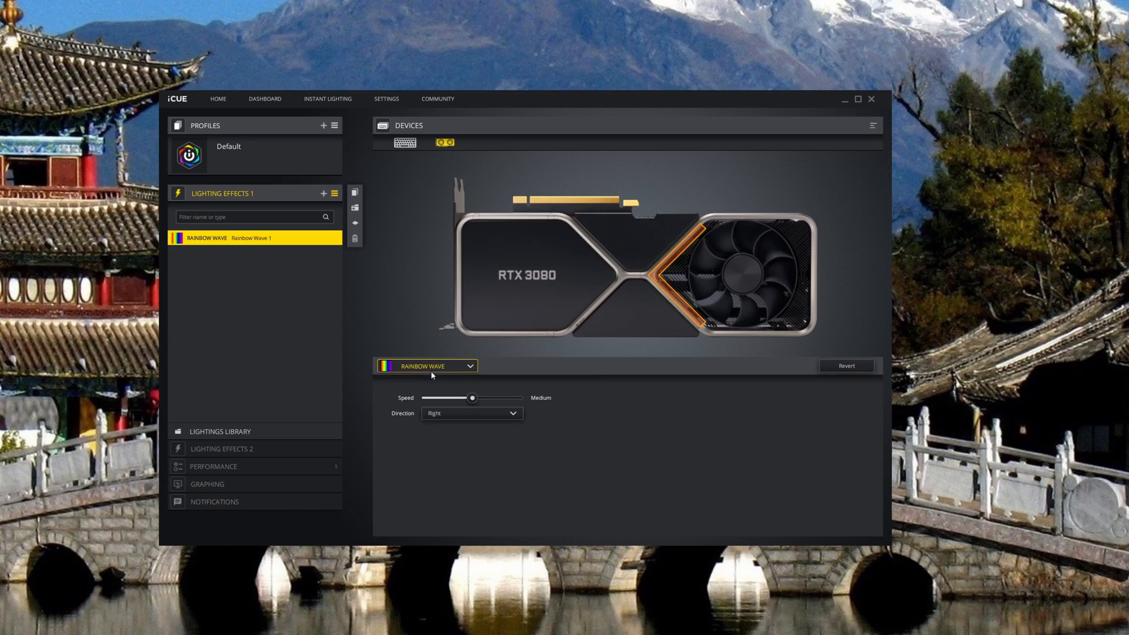
- Bring up Task Manager and scroll to locate the iCUE processes
key(ctrl+shift+esc)
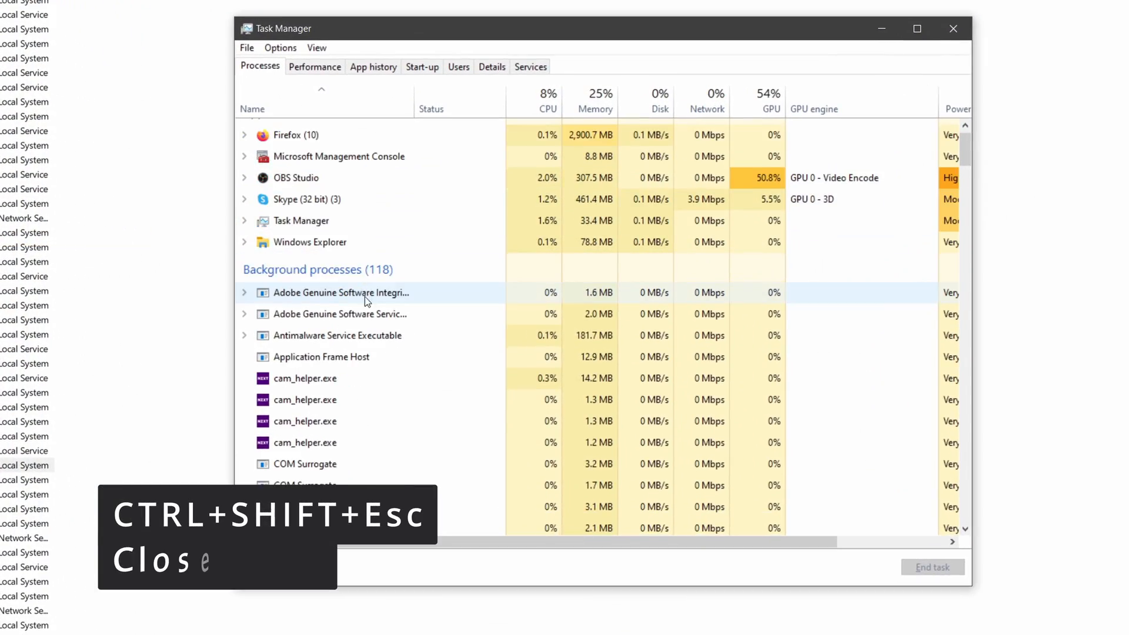
scroll(down, 3)
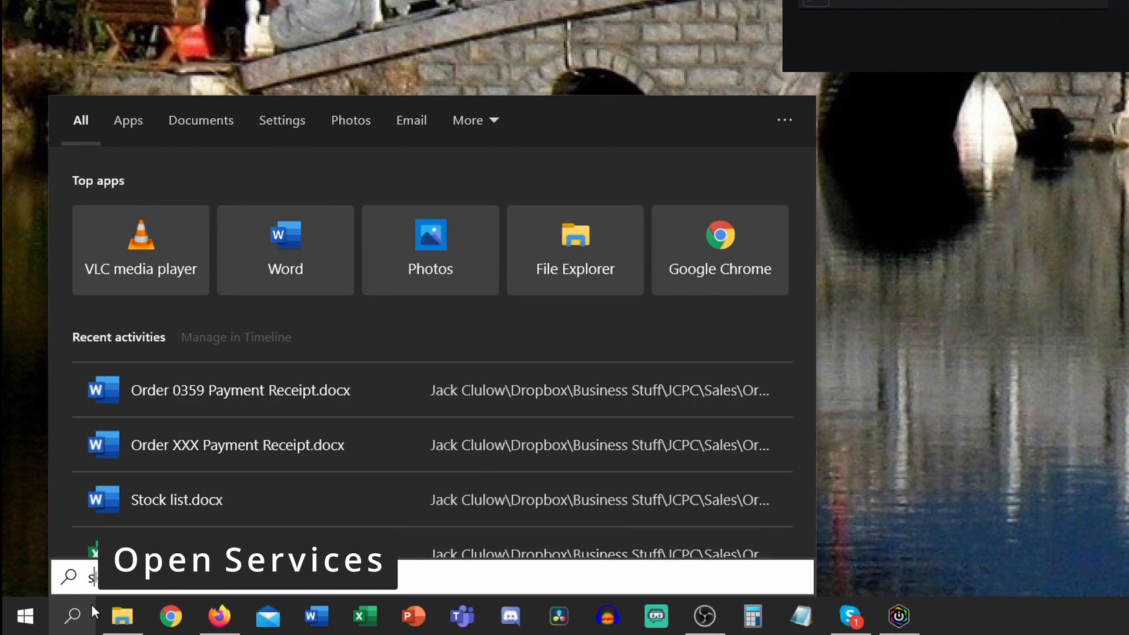
- Search for 'services' from the Windows taskbar
text(se)
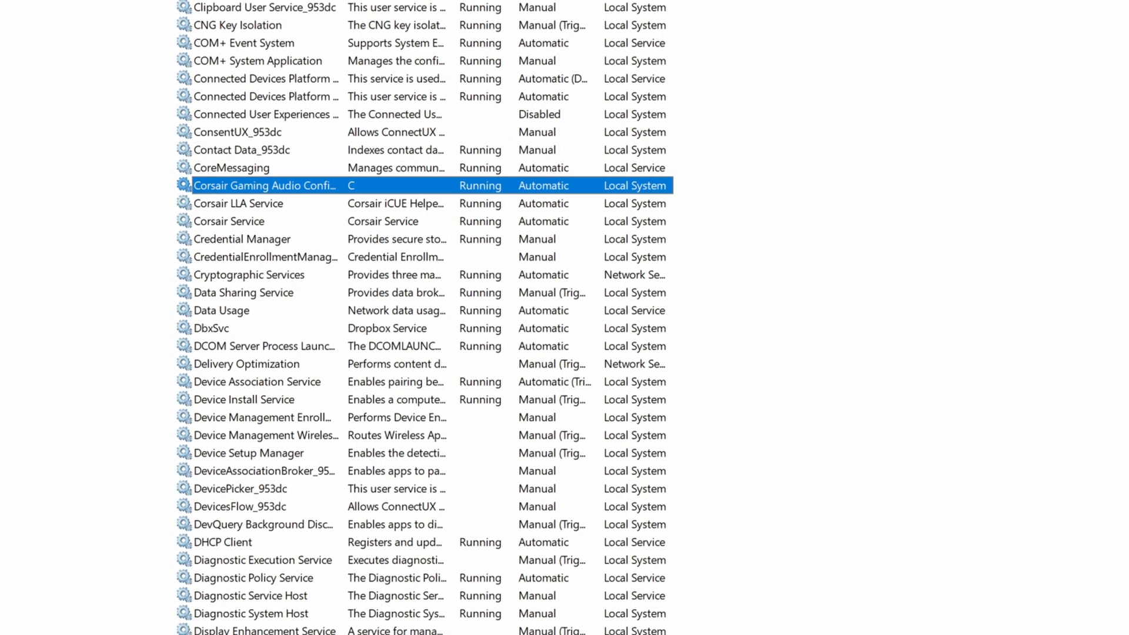
- Stop the Corsair gaming audio and Corsair LLA services, then close the Services console
right_click(264, 184)
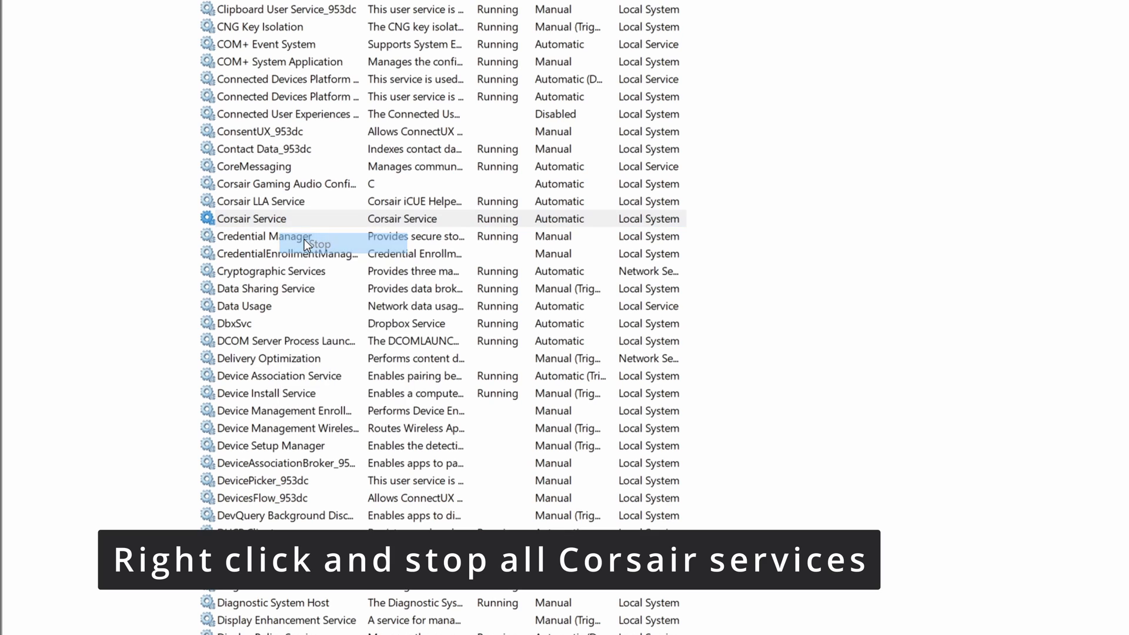
right_click(261, 201)
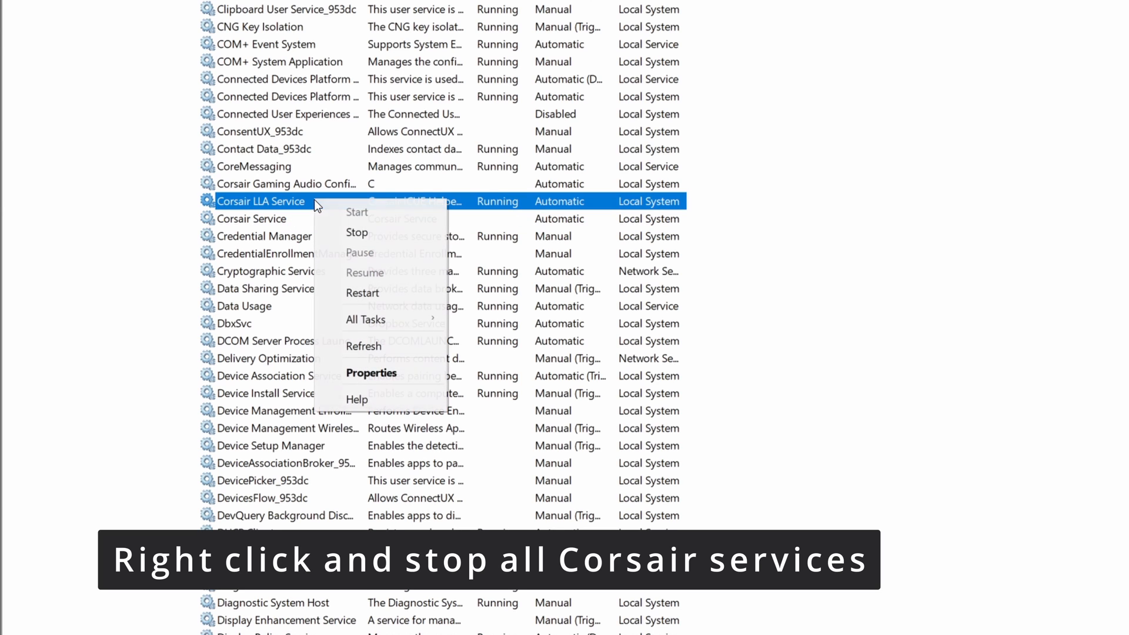
click(356, 231)
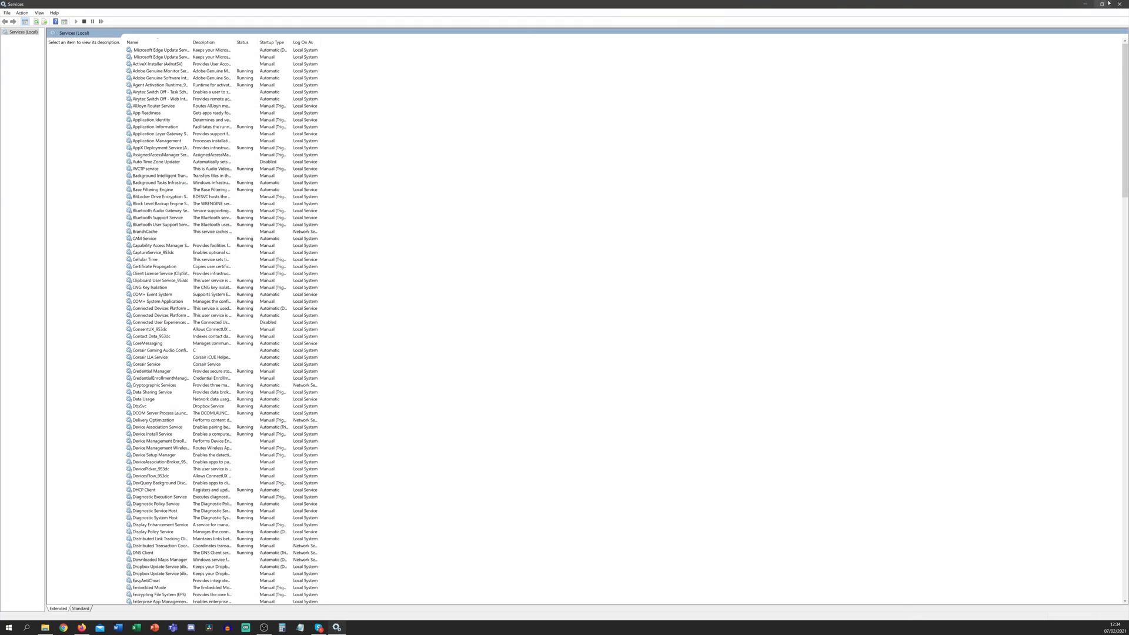
click(1089, 4)
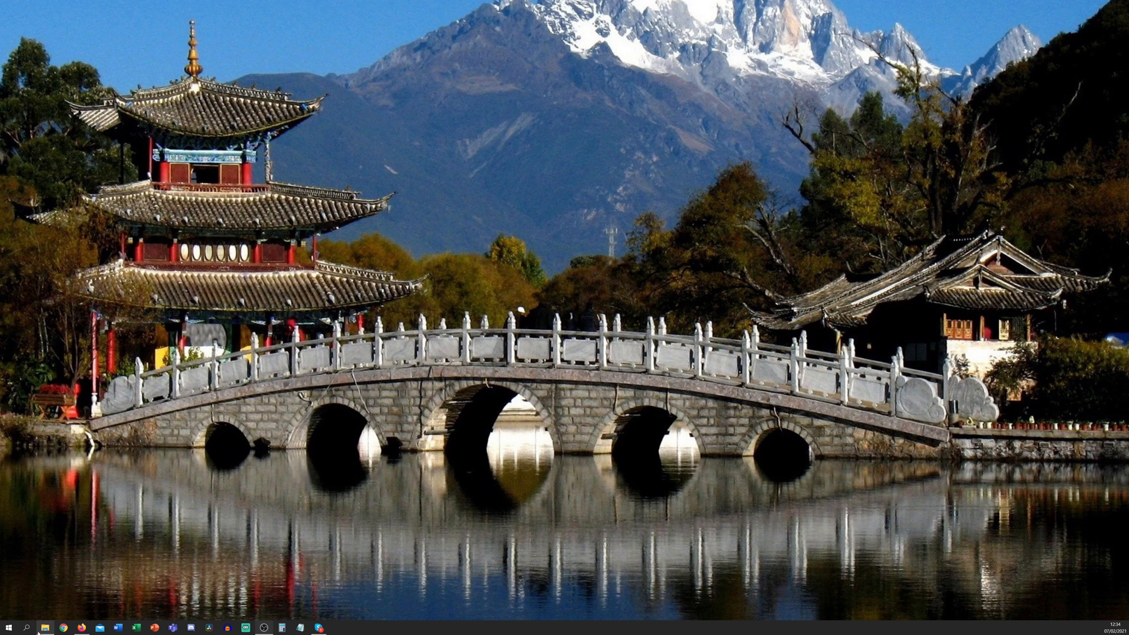
- Relaunch iCUE from a taskbar search for 'icue' so it reaches its welcome screen
text(icue)
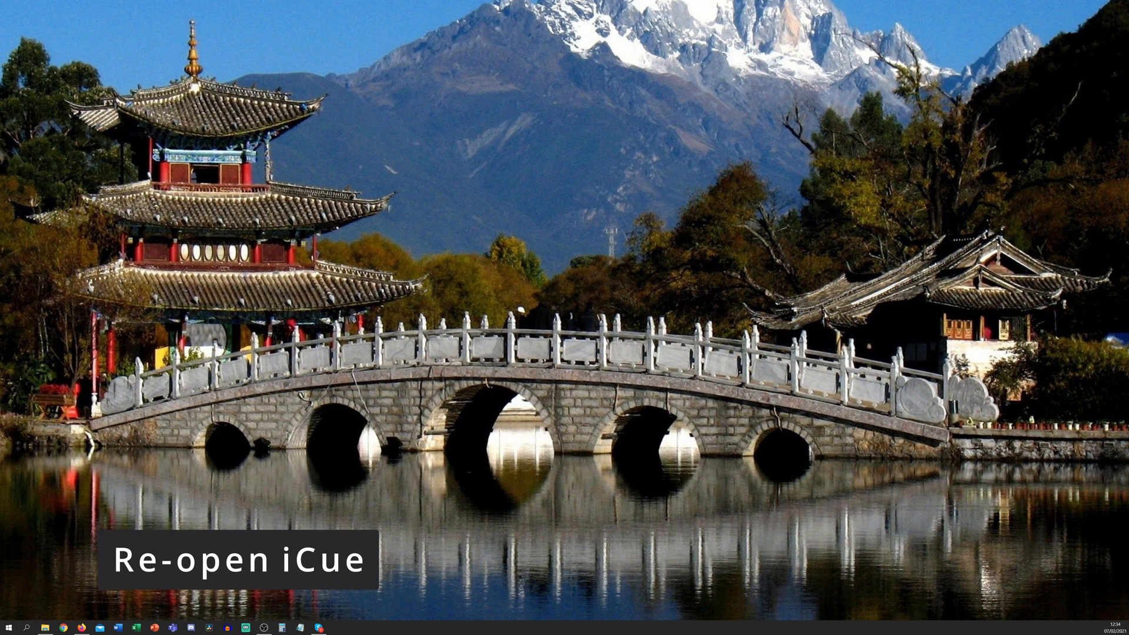
click(235, 556)
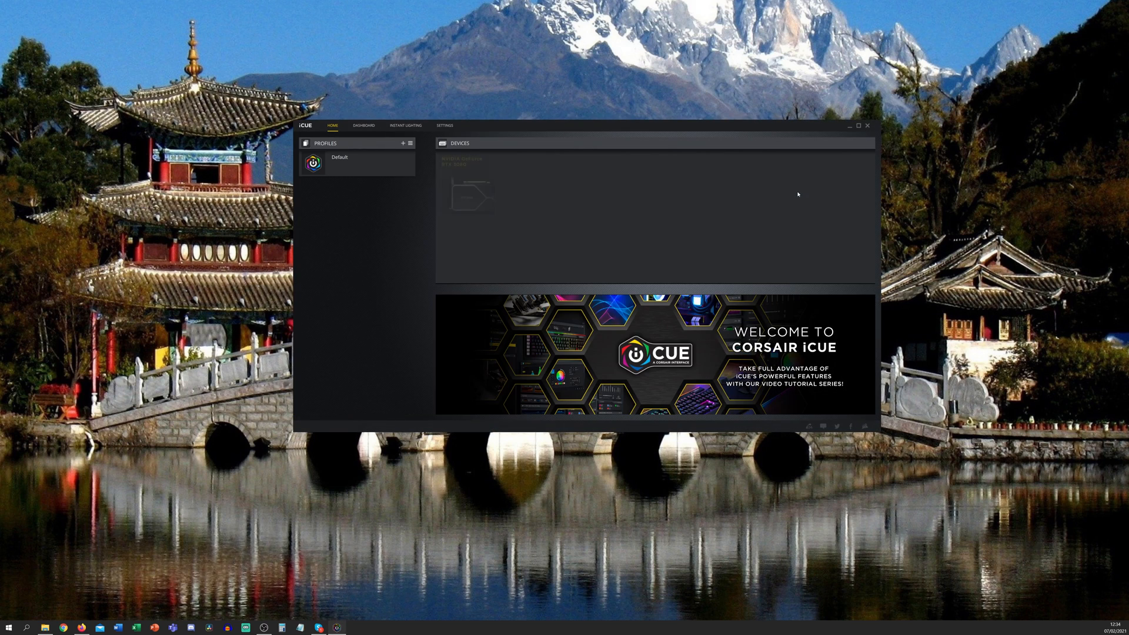